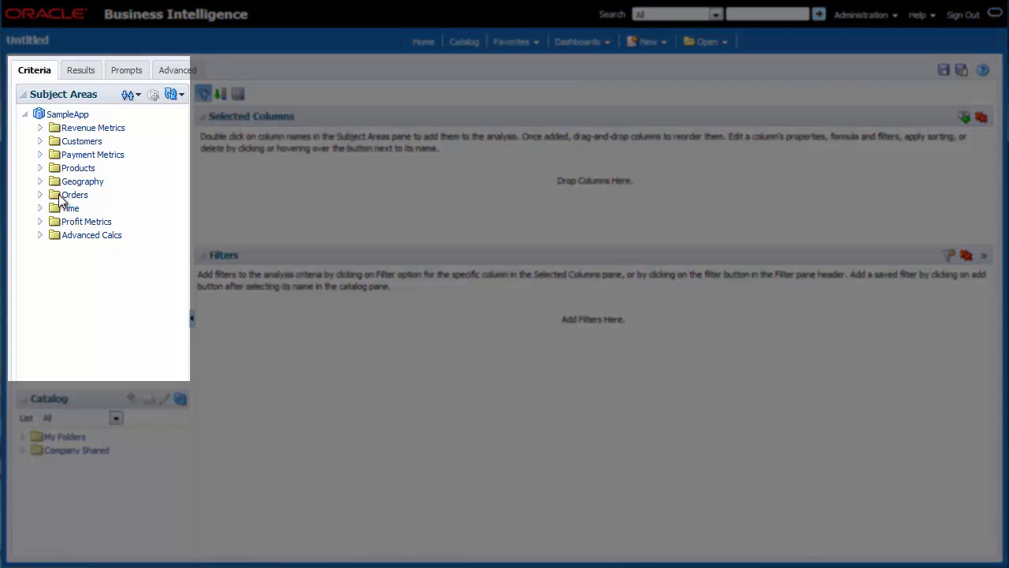
mouse_move(43, 185)
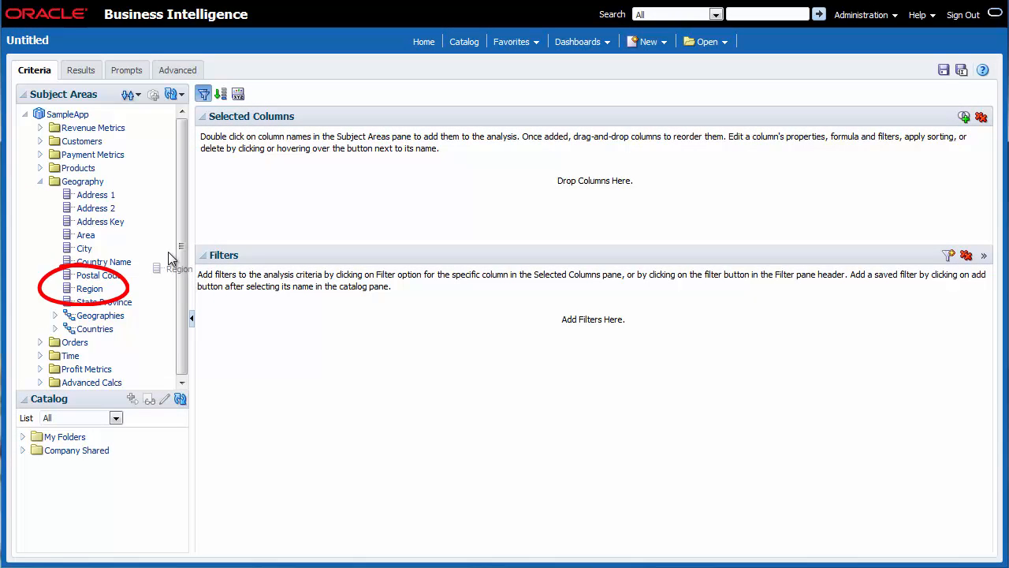
- Add the Region, Brand, LOB, Revenue and Product columns from the Subject Areas pane
double_click(89, 288)
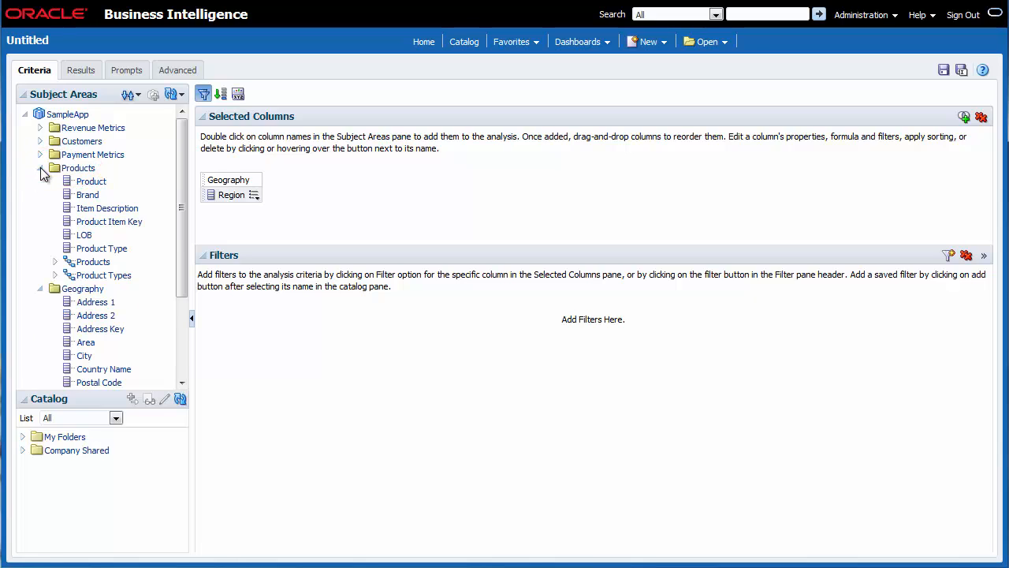
double_click(90, 195)
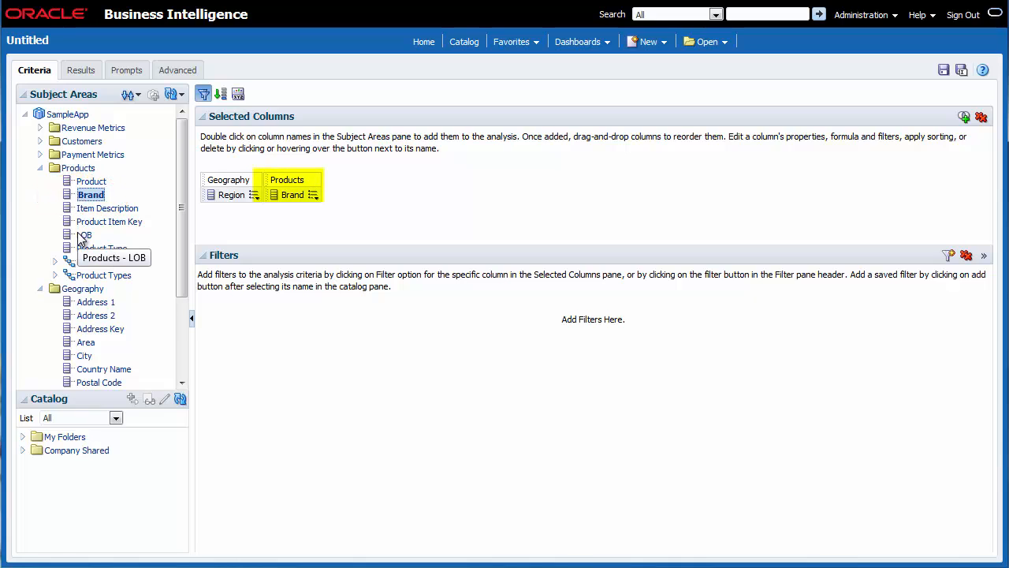
double_click(84, 235)
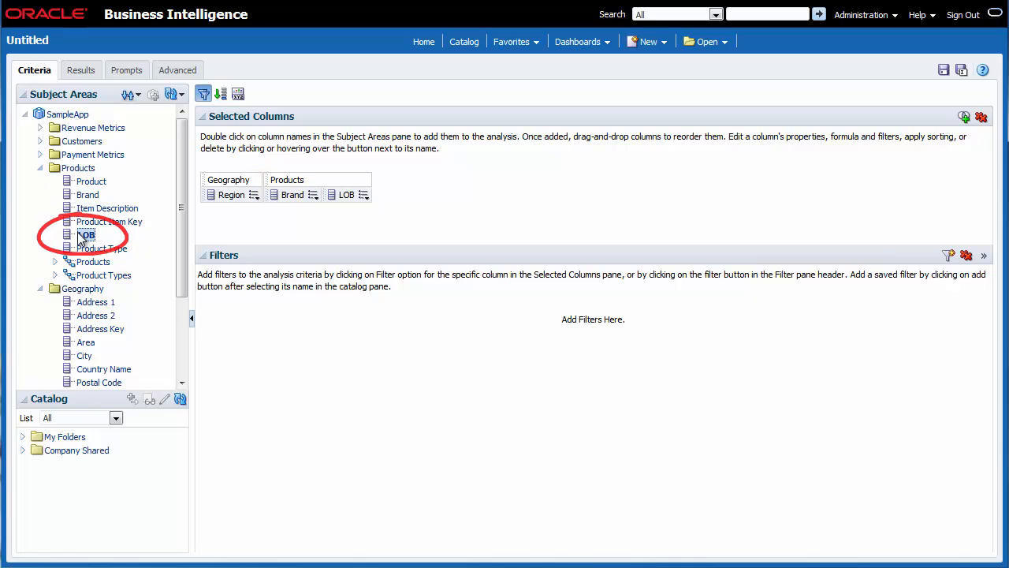
double_click(86, 235)
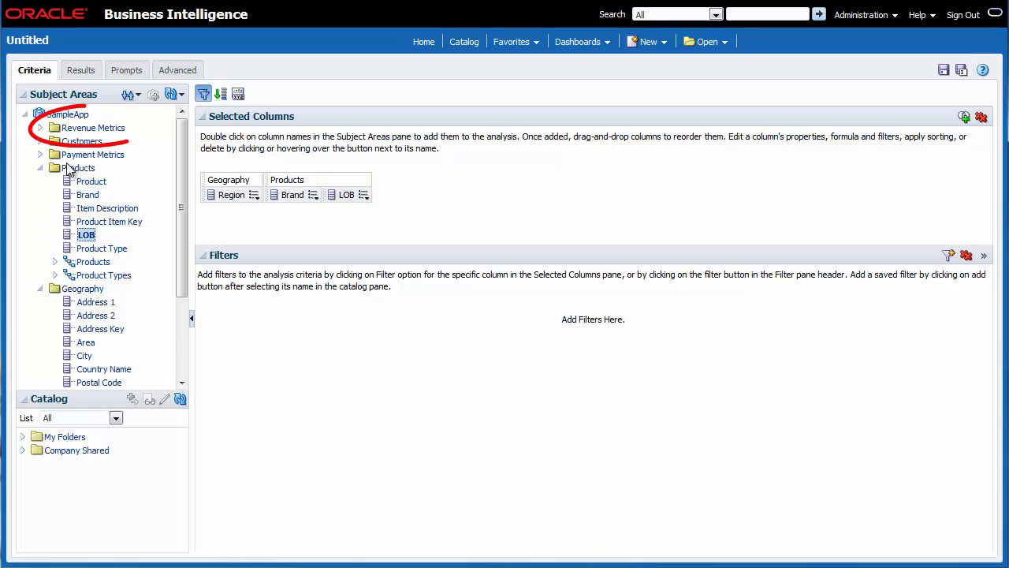
left_click(41, 127)
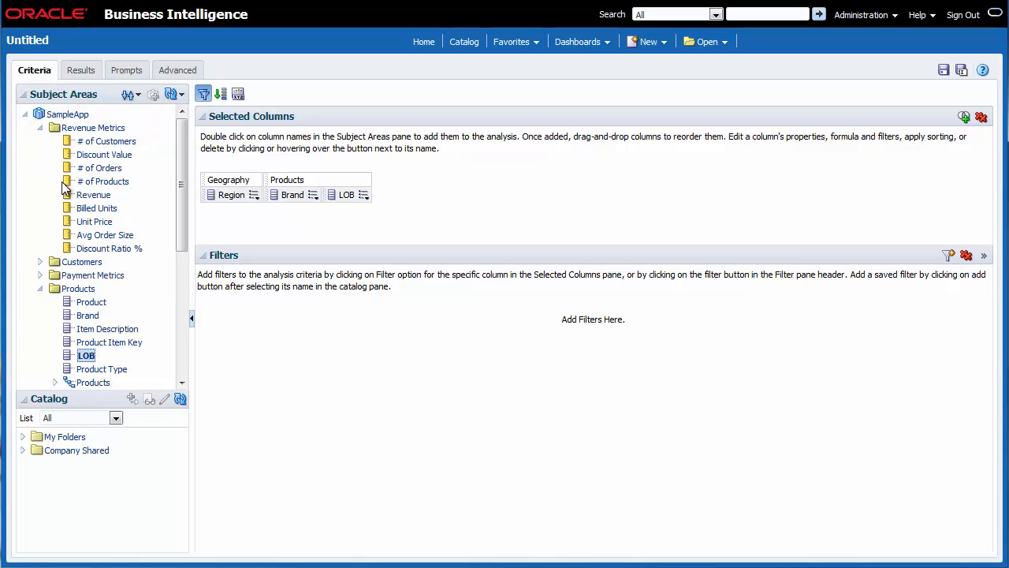
double_click(93, 195)
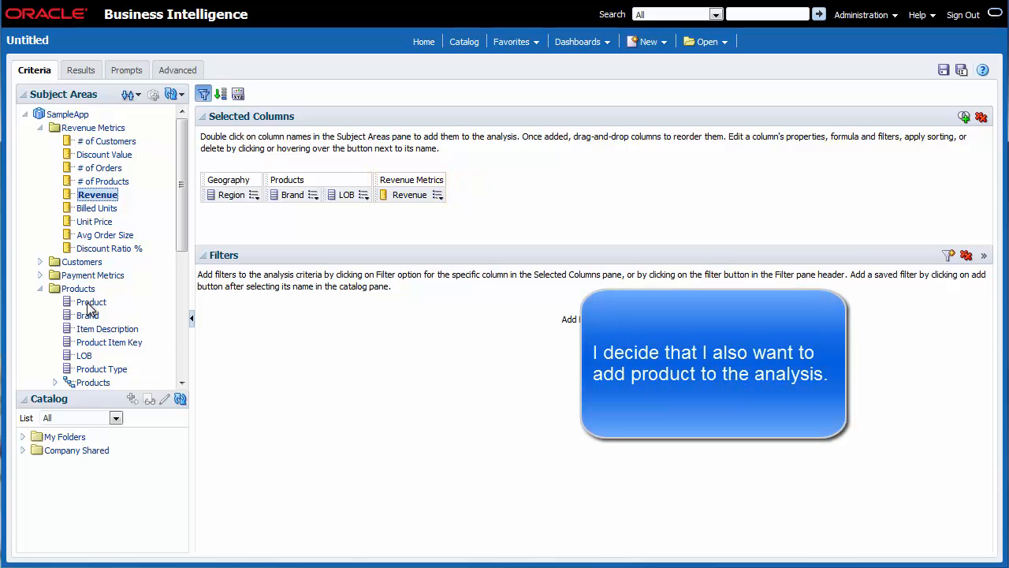
double_click(89, 302)
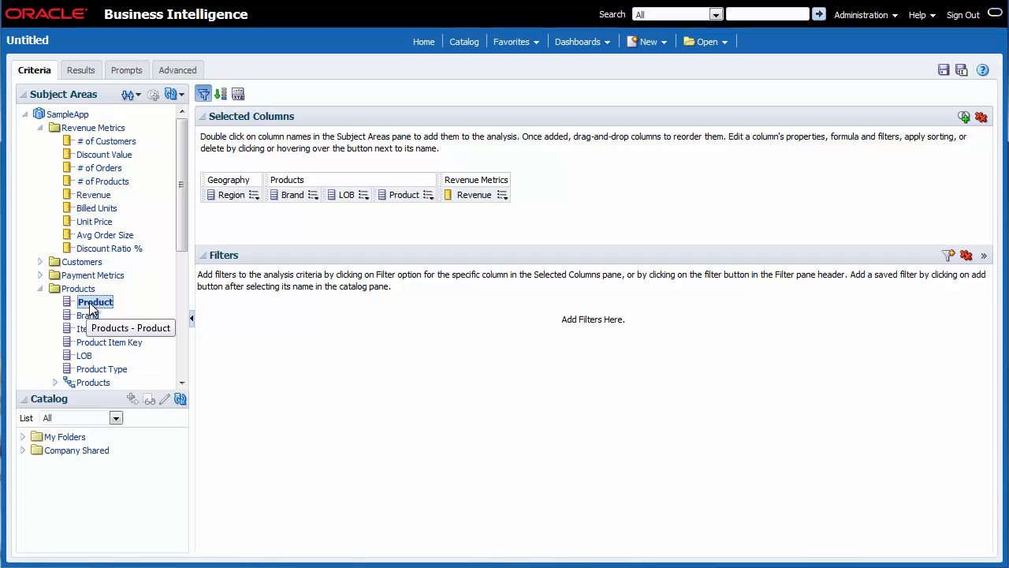
- Sort the analysis ascending by Region, then add LOB as a second ascending sort
left_click(256, 195)
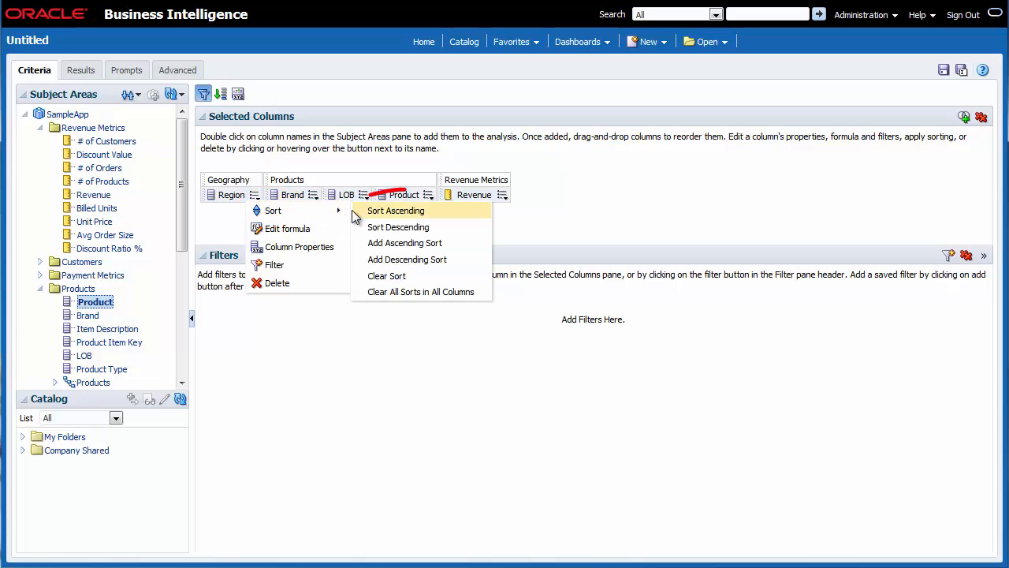
left_click(395, 210)
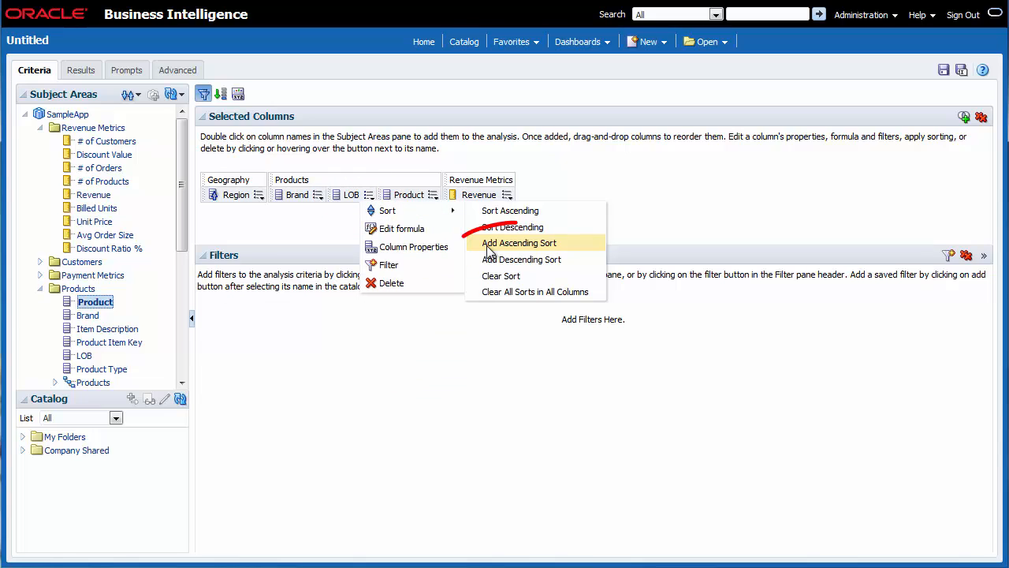
left_click(520, 242)
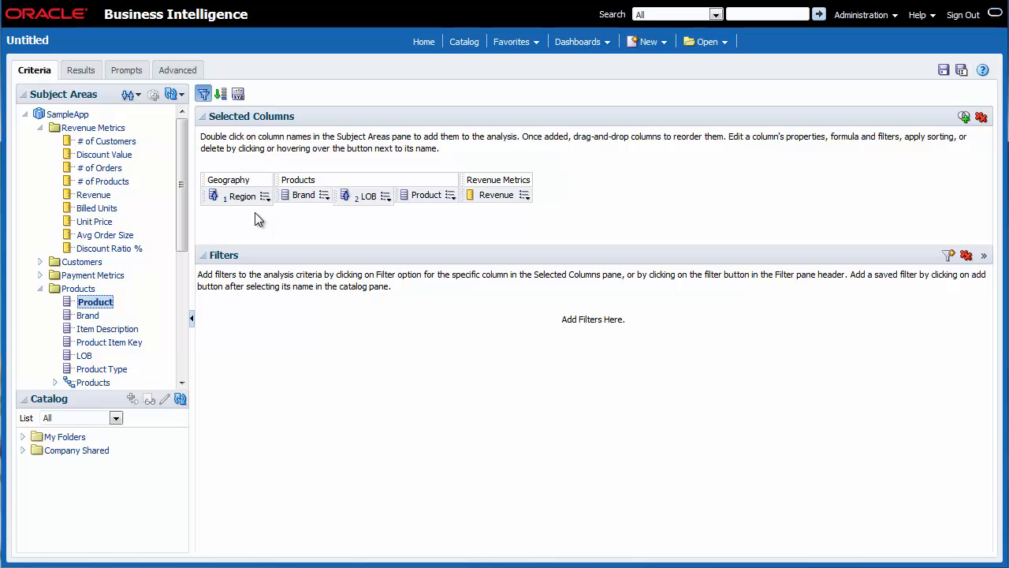
mouse_move(311, 224)
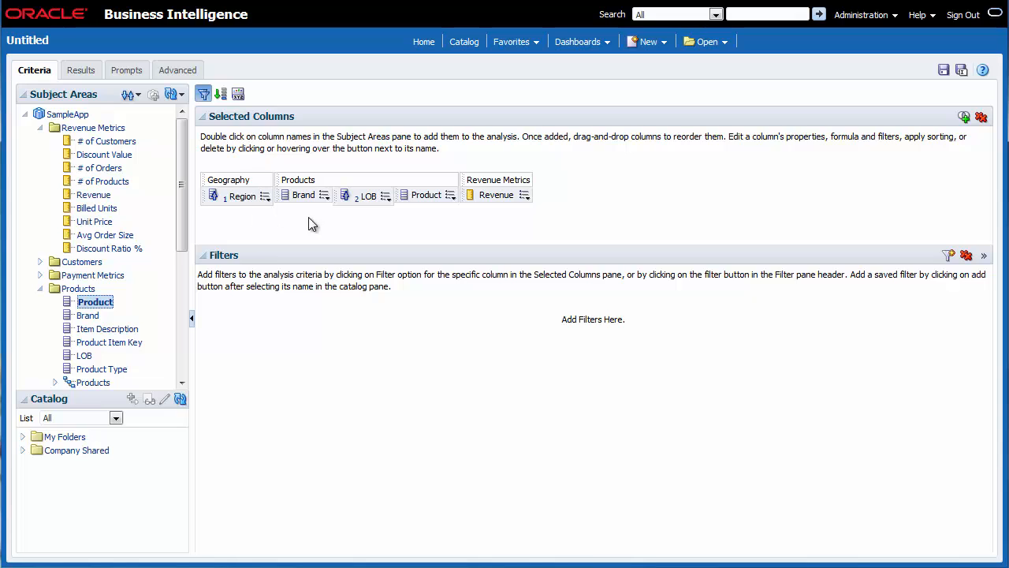
- Create a Revenue filter with operator 'is in top' and value 10
left_click(524, 195)
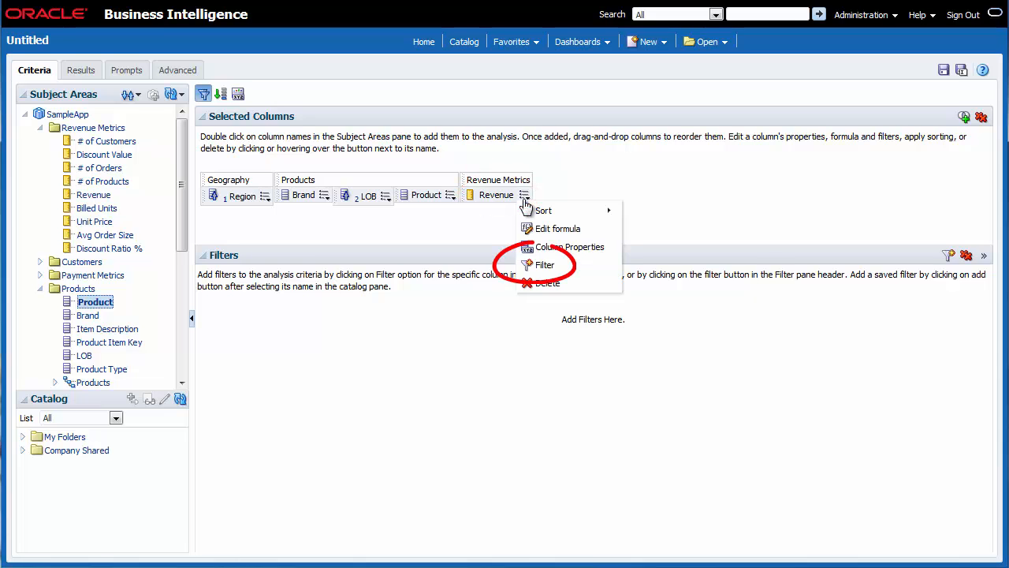
left_click(545, 265)
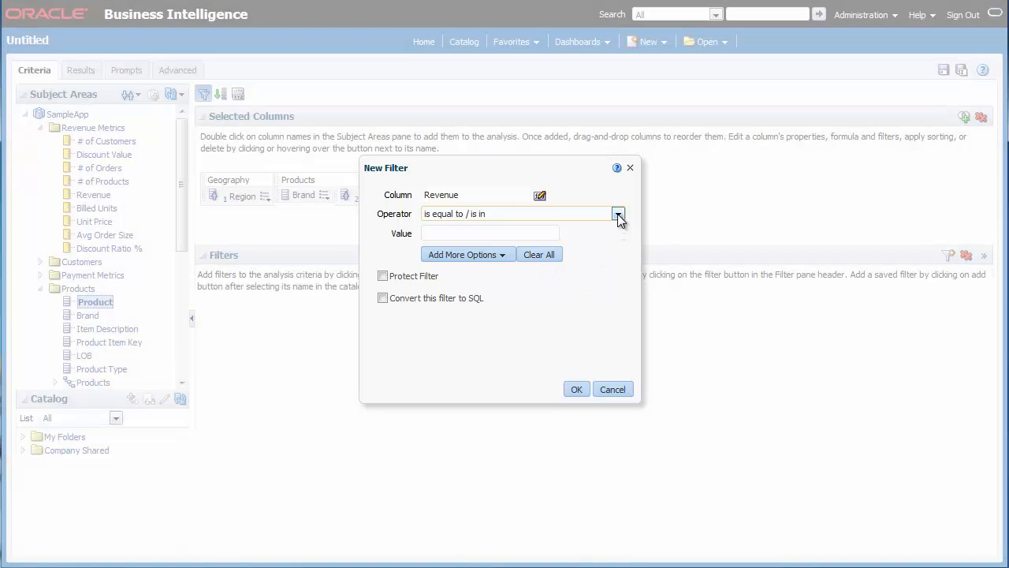
left_click(618, 213)
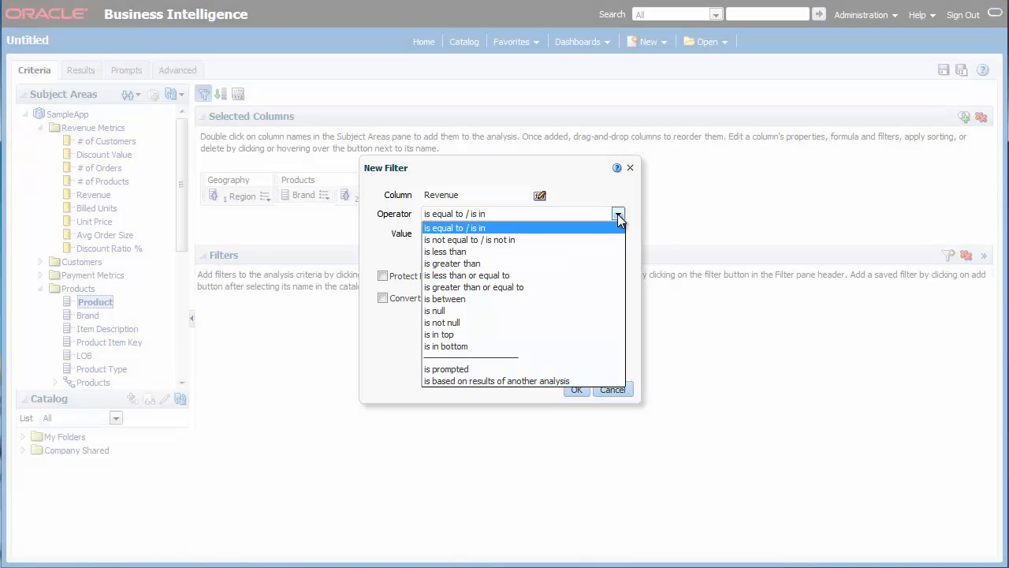
left_click(439, 334)
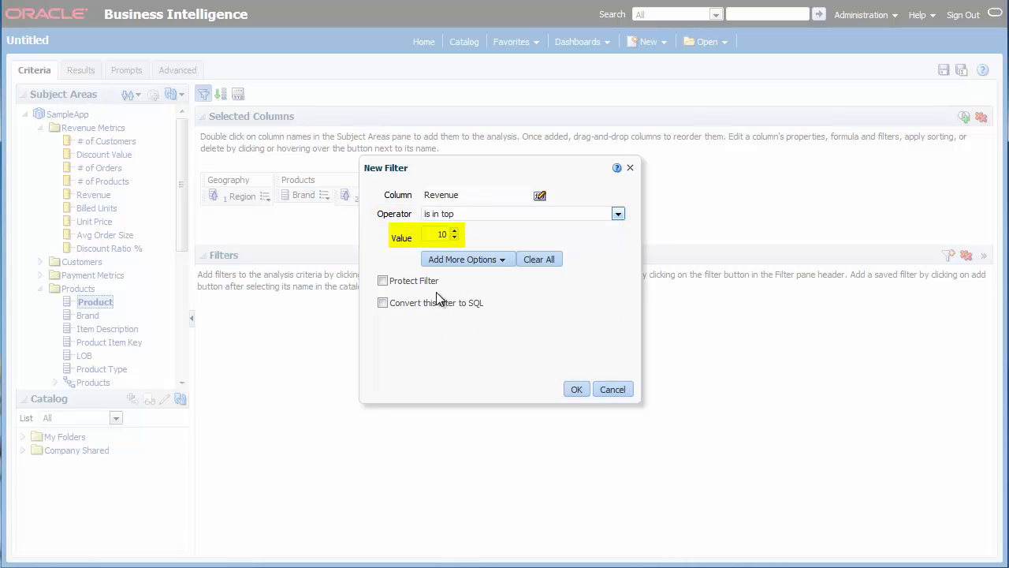
mouse_move(548, 355)
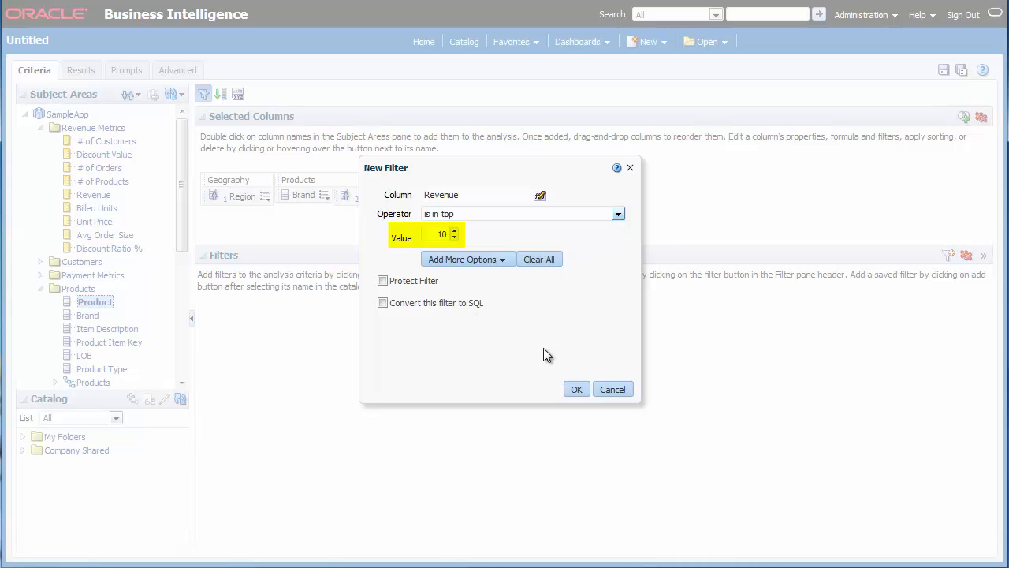
left_click(577, 389)
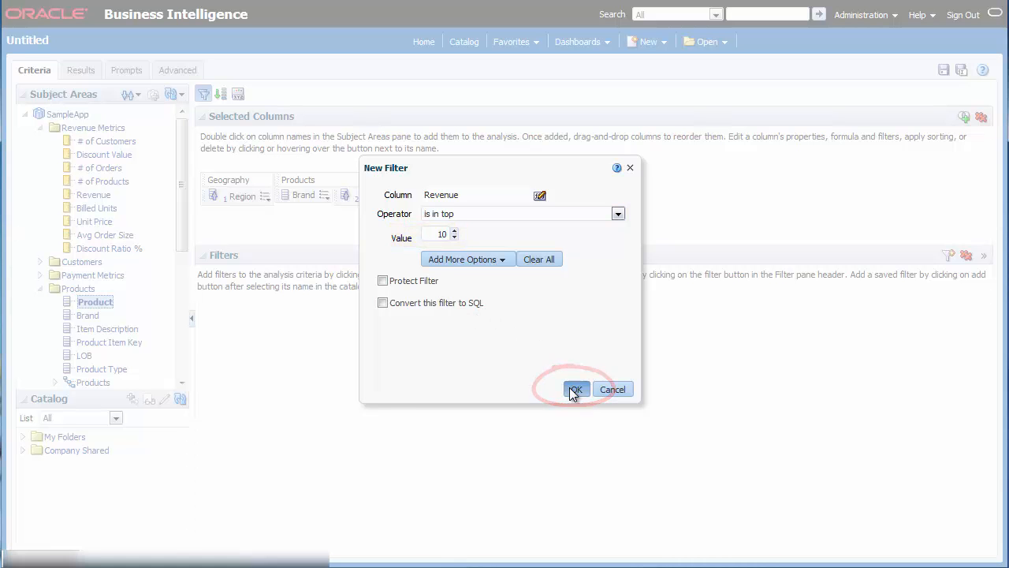
left_click(576, 389)
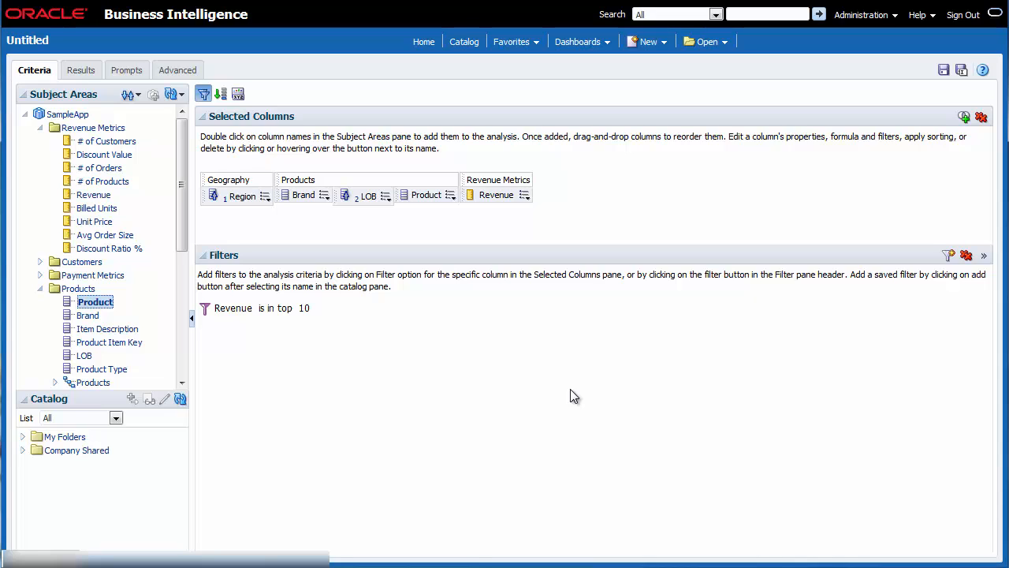
mouse_move(382, 343)
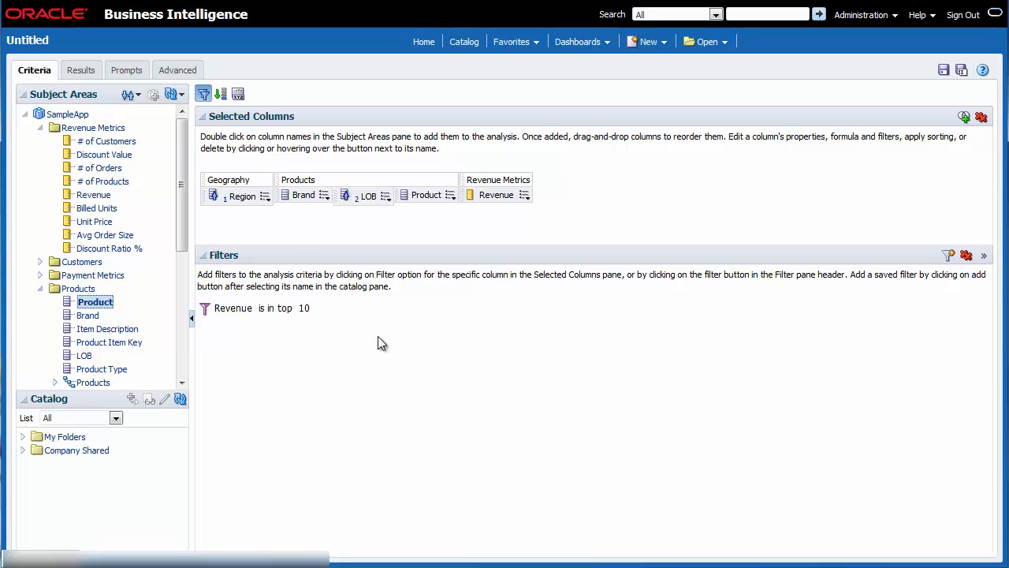
- Add a Region filter keeping only the AMERICAS and EMEA values
left_click(266, 195)
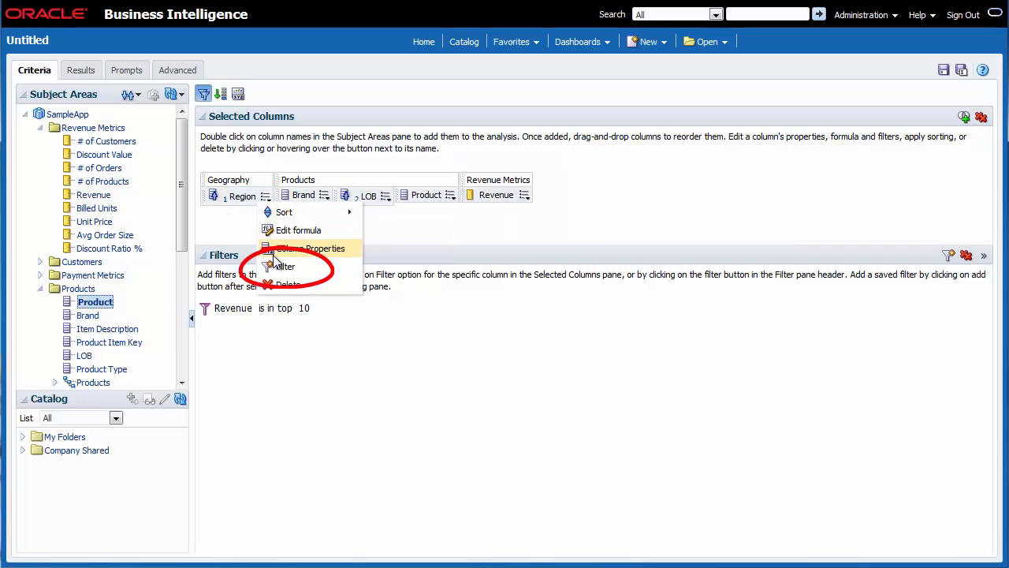
left_click(282, 266)
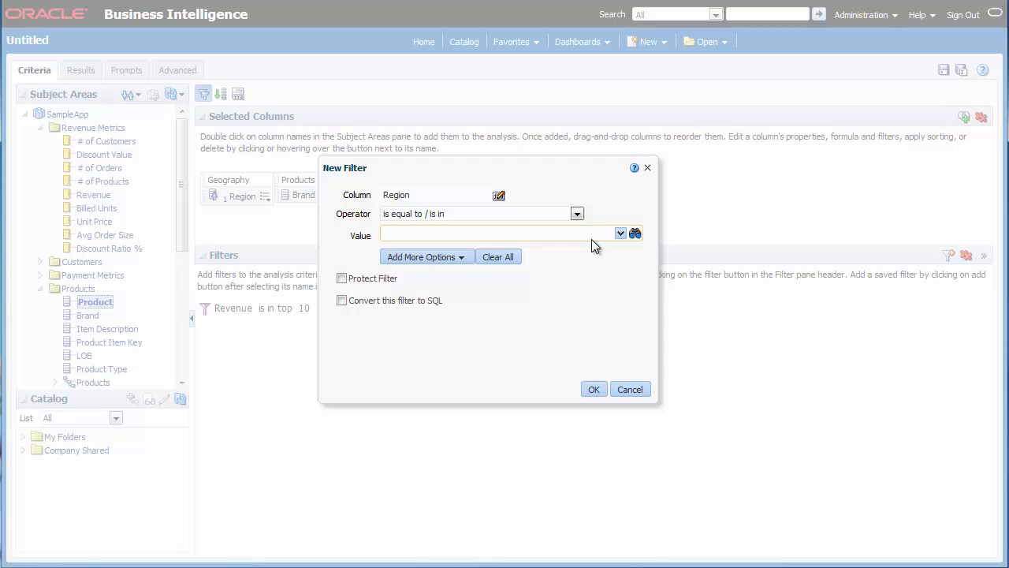
left_click(621, 234)
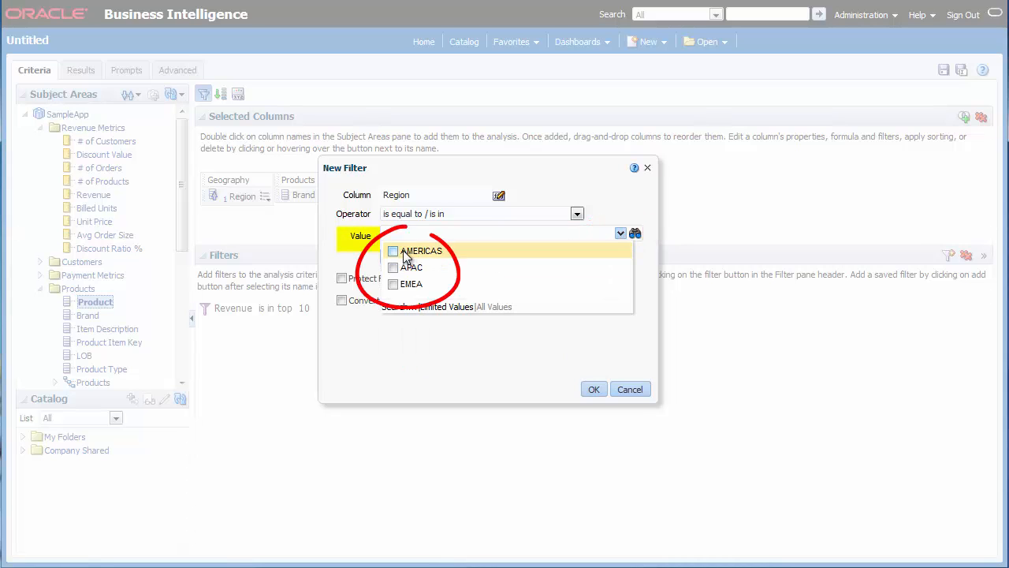
left_click(394, 283)
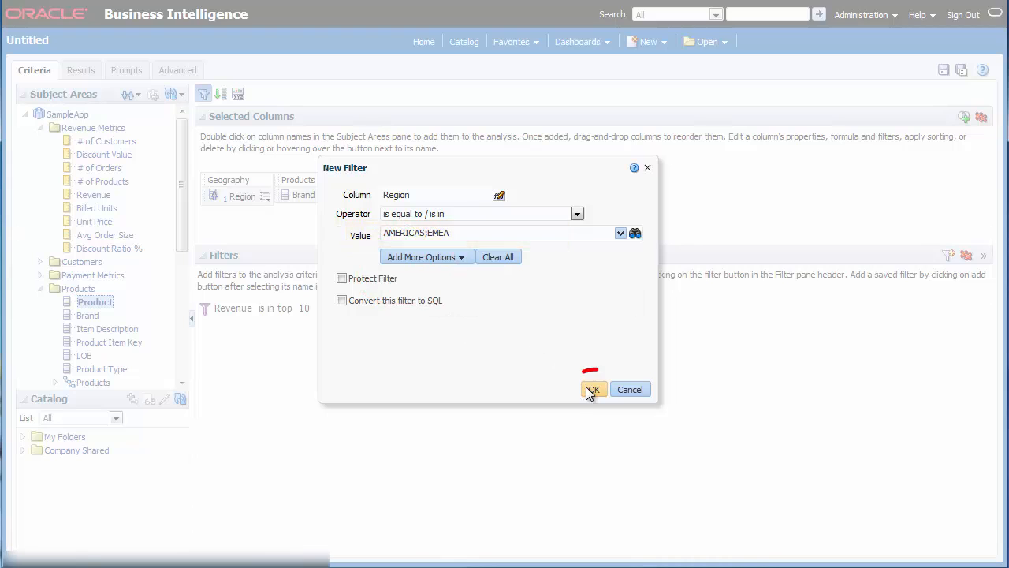
left_click(593, 389)
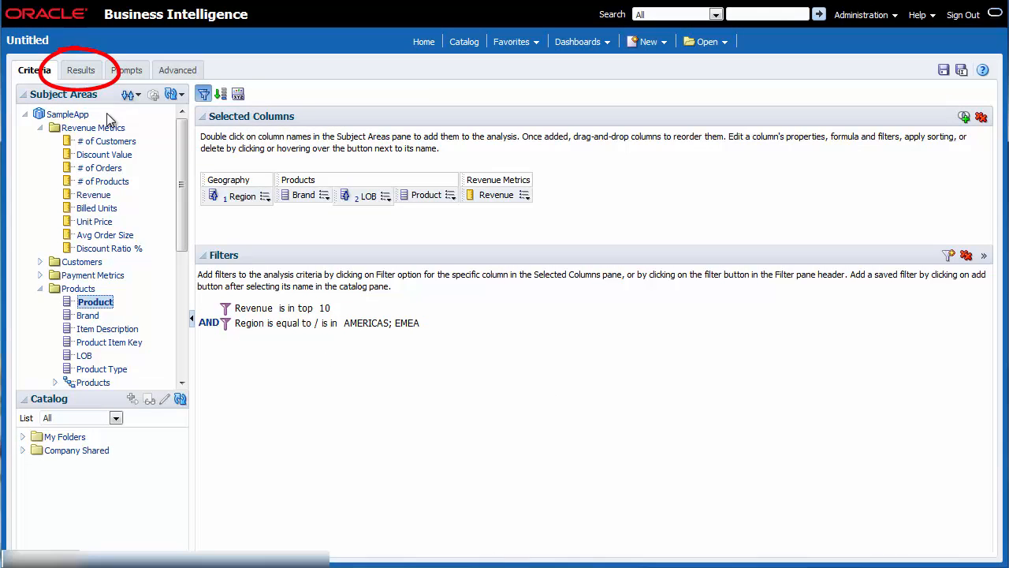
- Show the Results table and sort the Revenue column descending
left_click(78, 69)
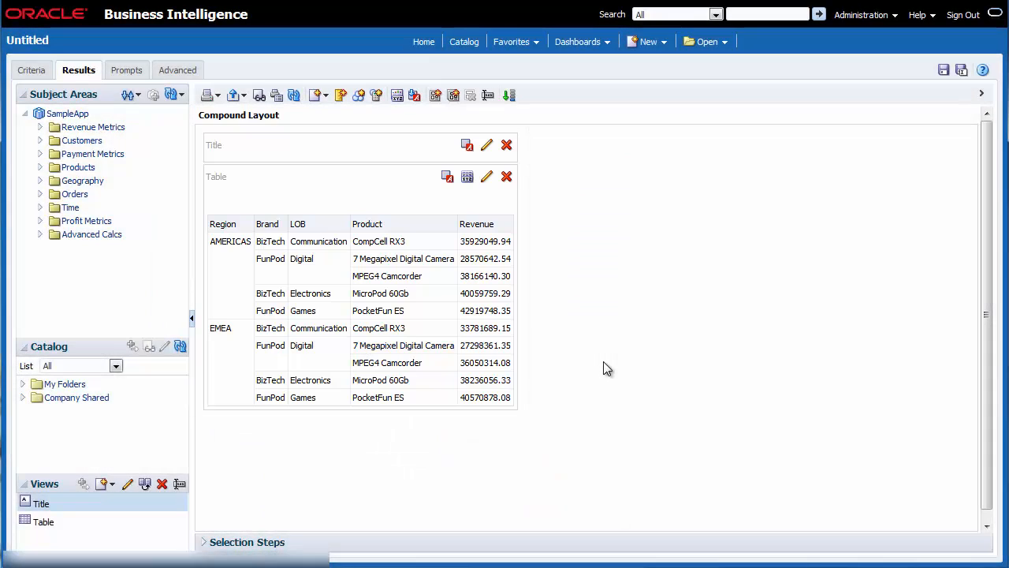
mouse_move(594, 281)
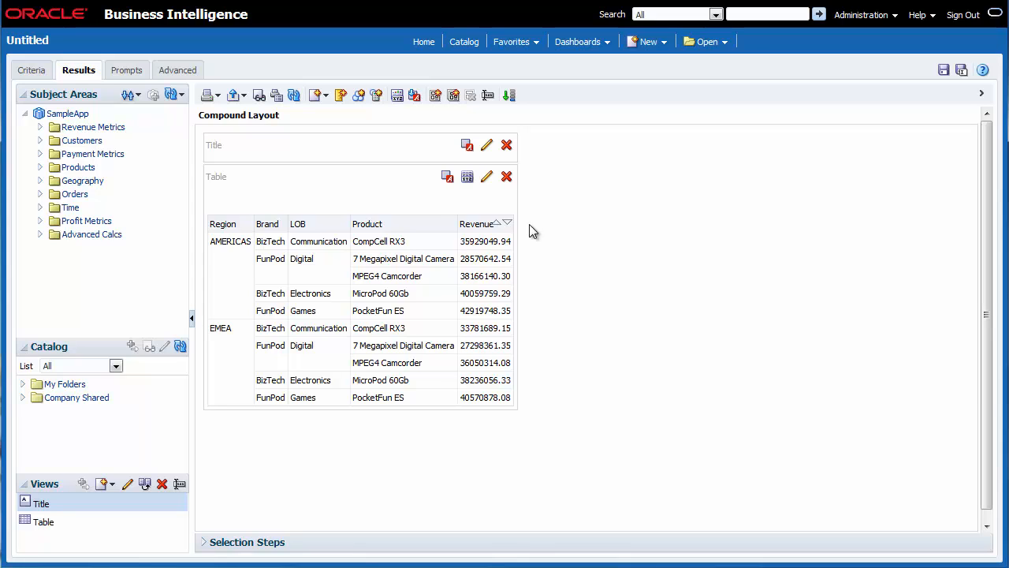
right_click(480, 224)
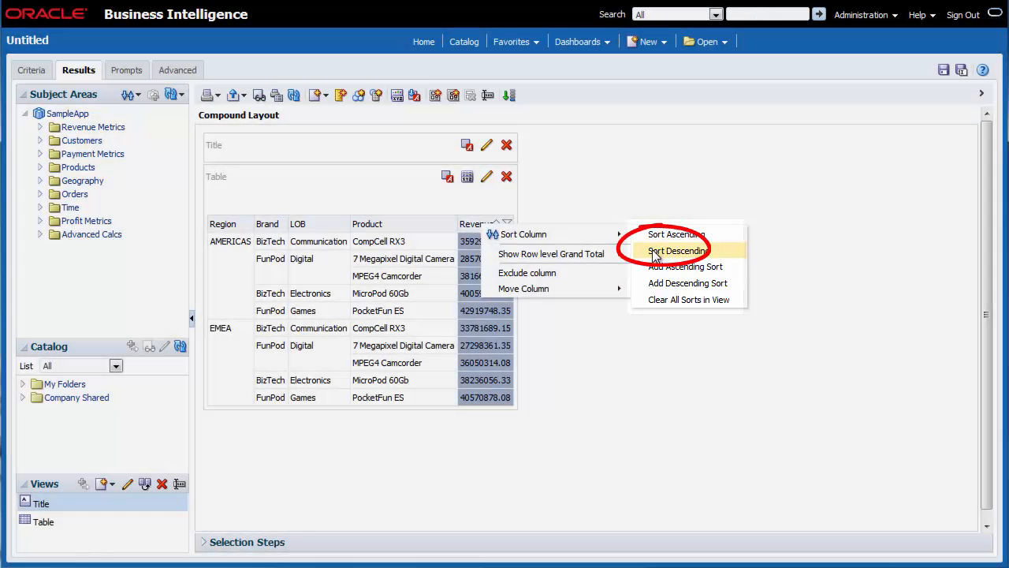
left_click(677, 250)
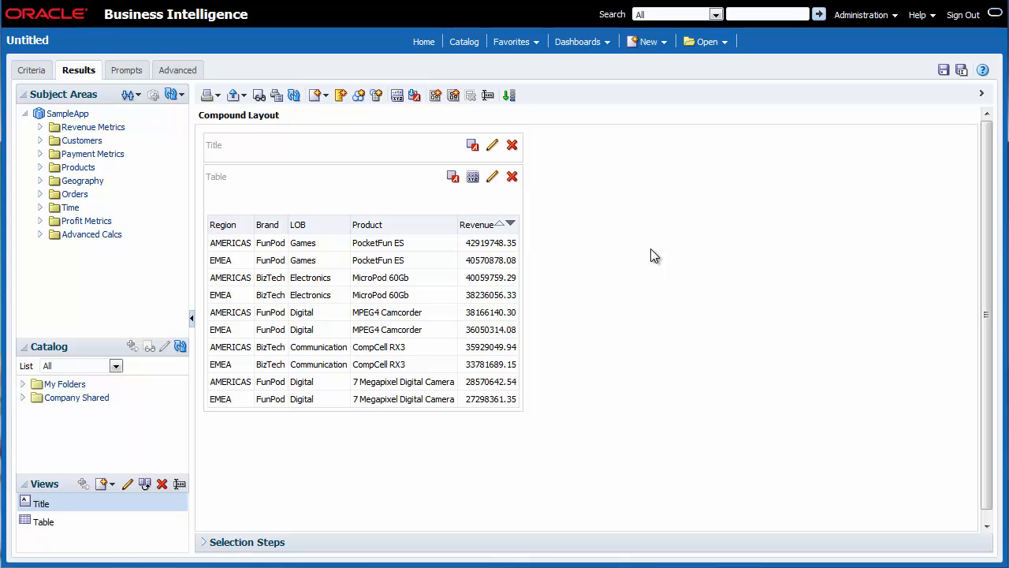
left_click(476, 224)
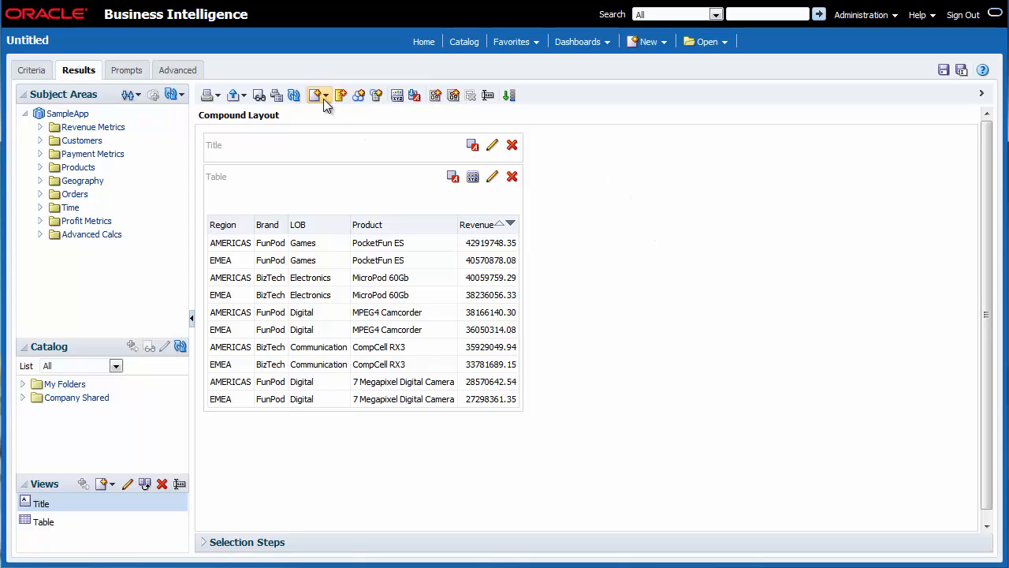
- Add a Best Visualization revenue graph below the results table
left_click(316, 94)
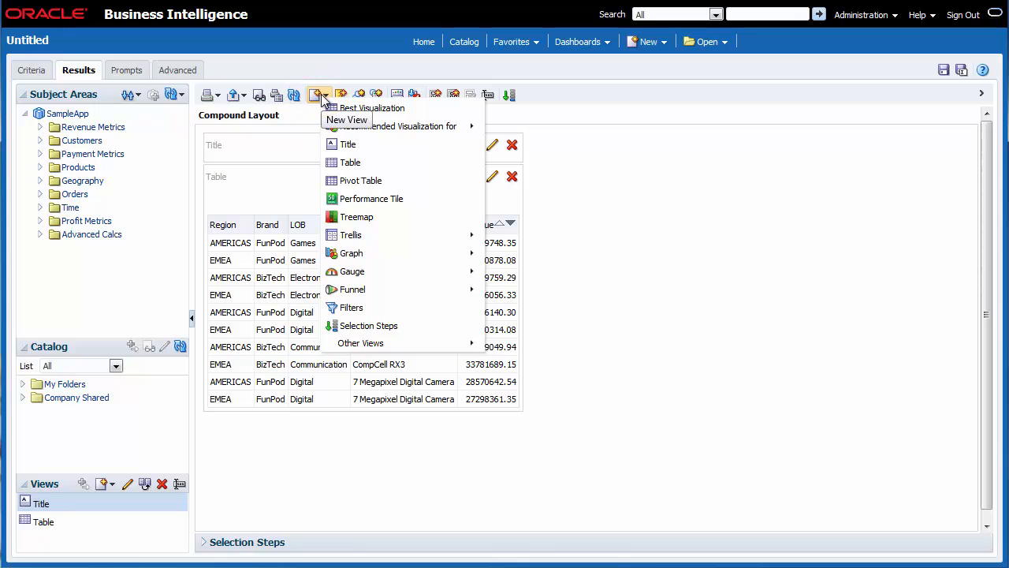
mouse_move(370, 108)
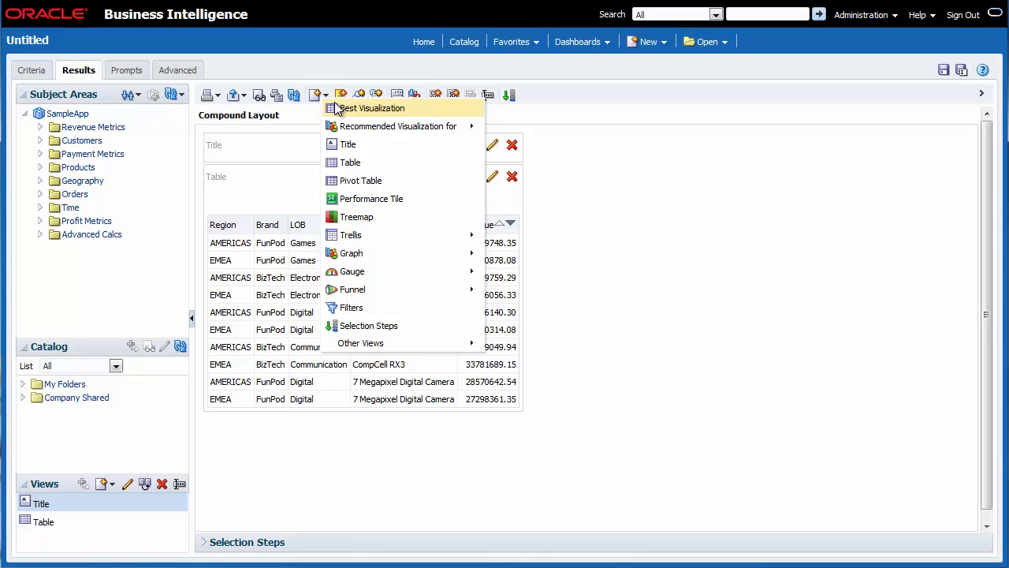
mouse_move(386, 111)
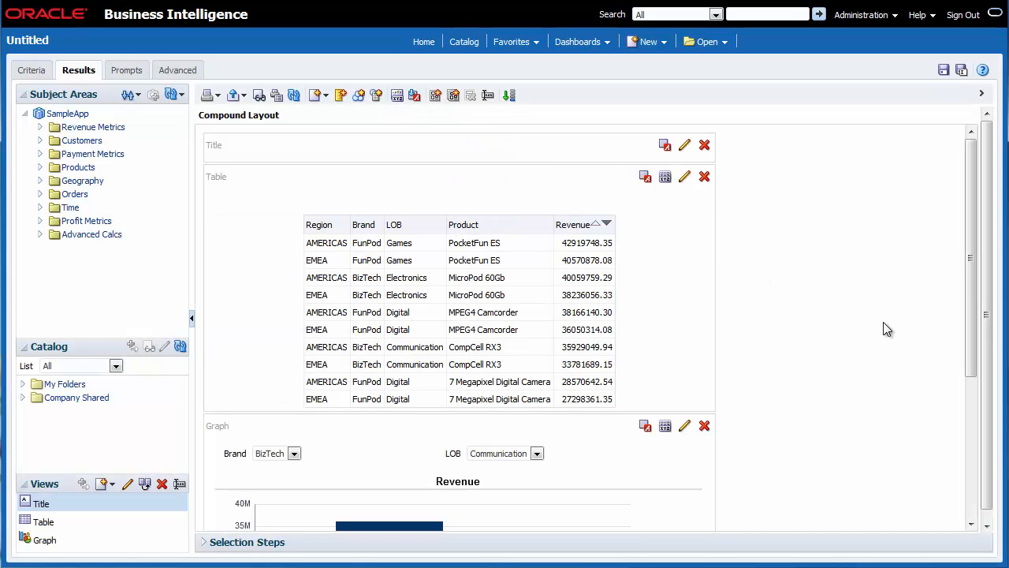
scroll("down", 3)
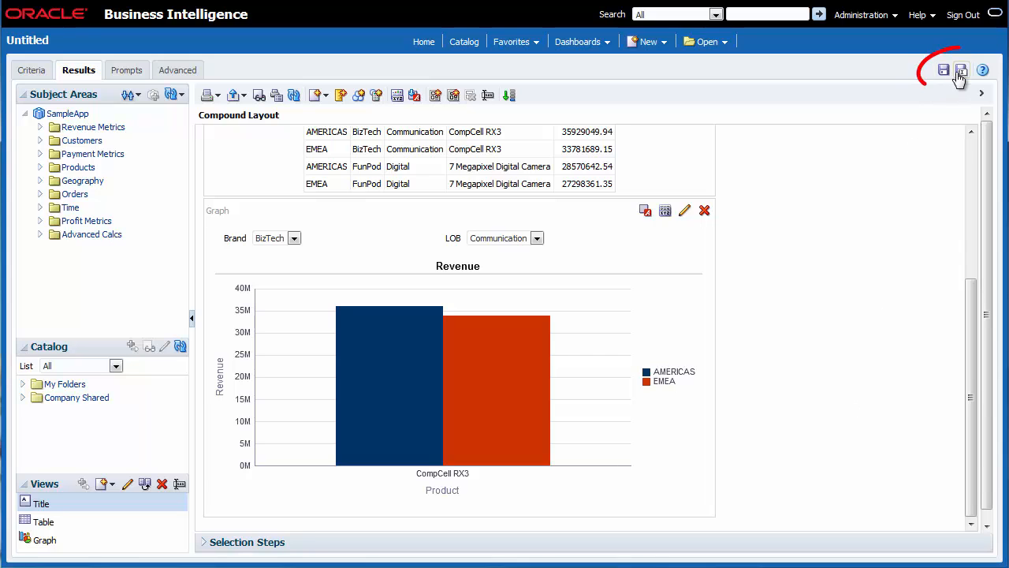
- Save the analysis as 'Top Ten Products' in /Company Shared/Revenue
left_click(960, 70)
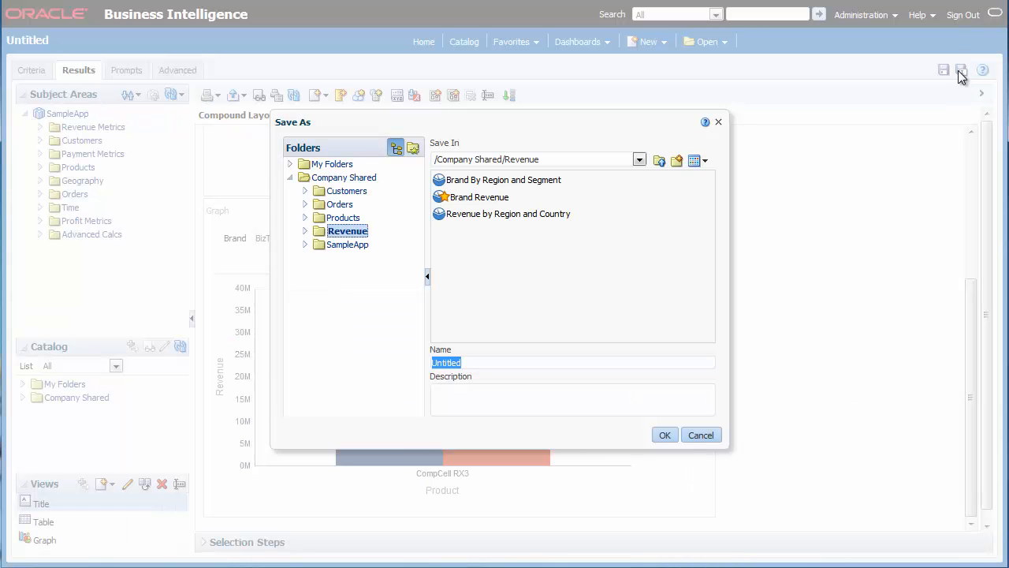
mouse_move(529, 159)
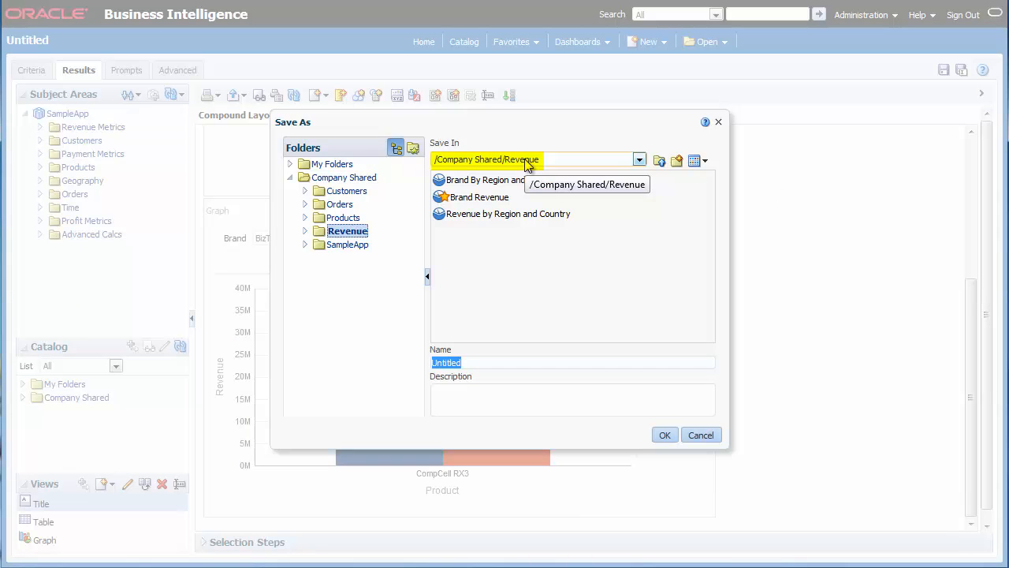
mouse_move(601, 199)
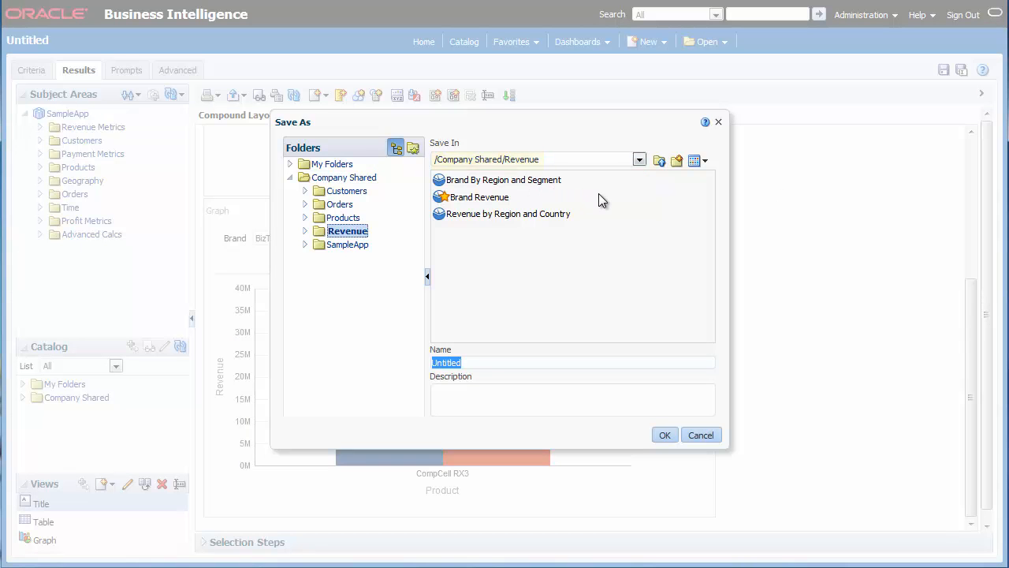
mouse_move(508, 360)
type("Top Ten Products")
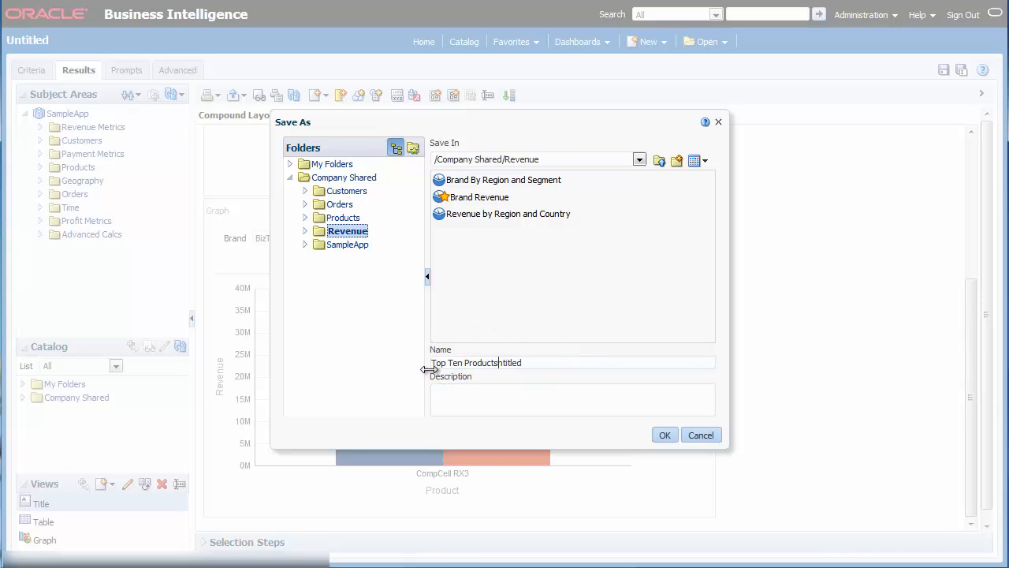
left_click(665, 434)
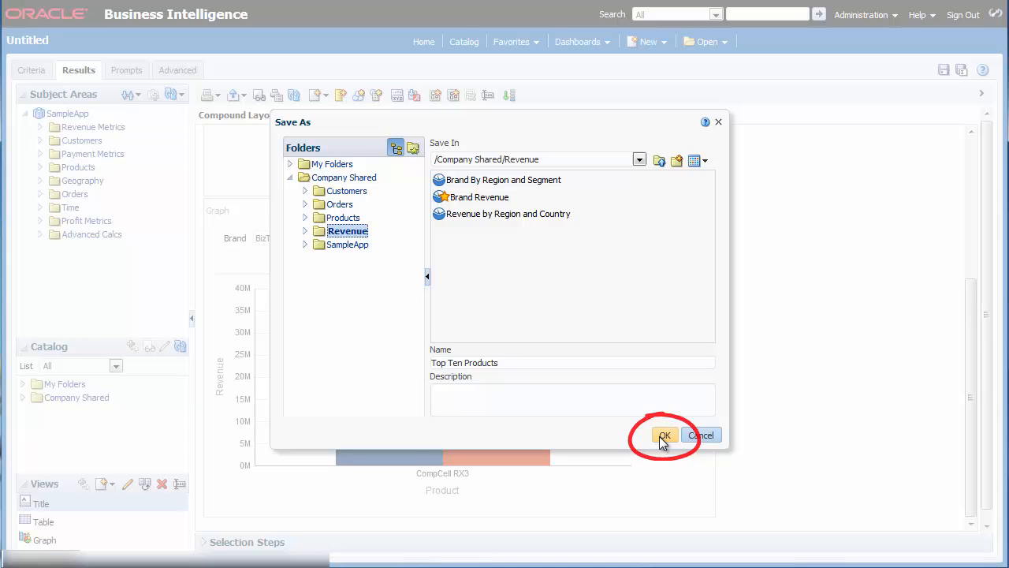
left_click(665, 435)
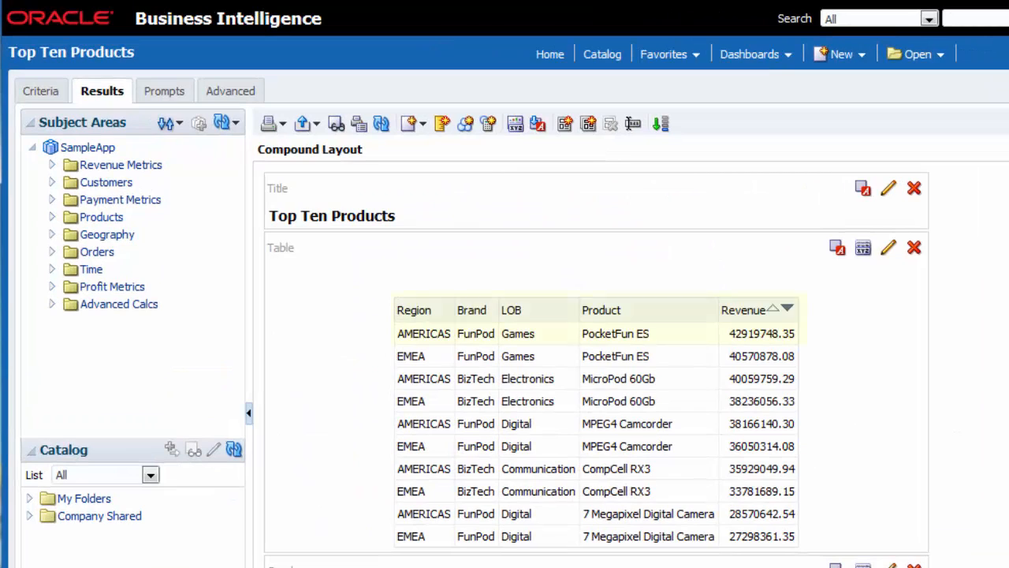
left_click(600, 320)
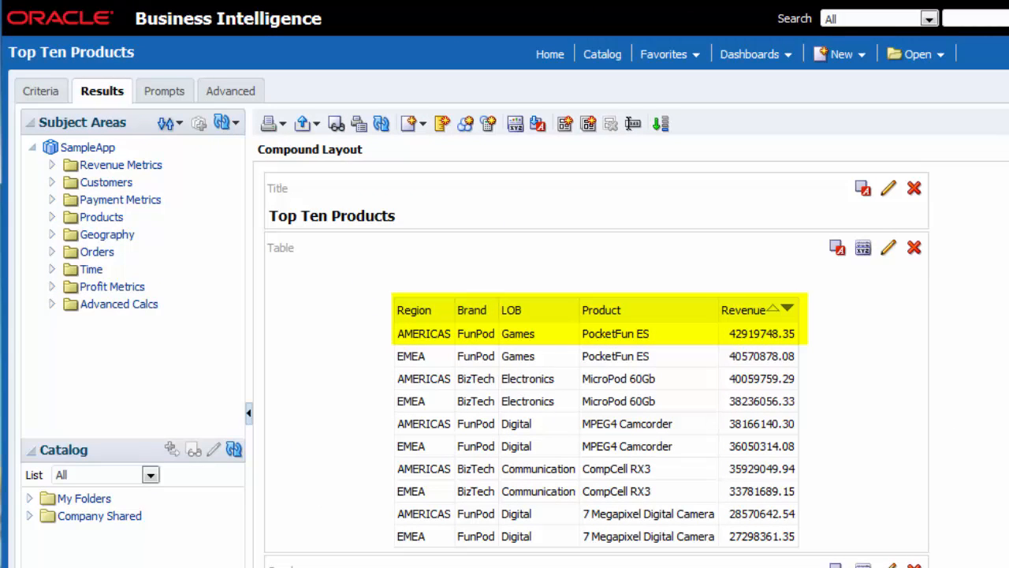